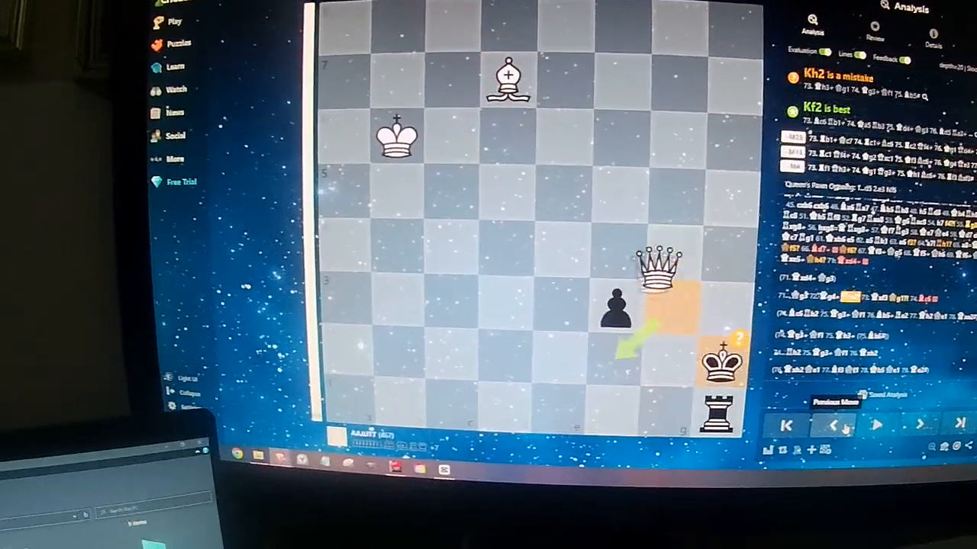
- Step the review past Kh2 and Qxf3 to Bc6, shown as a miss with Qg3+ best
{"action": "left_click", "coordinate": [918, 424]}
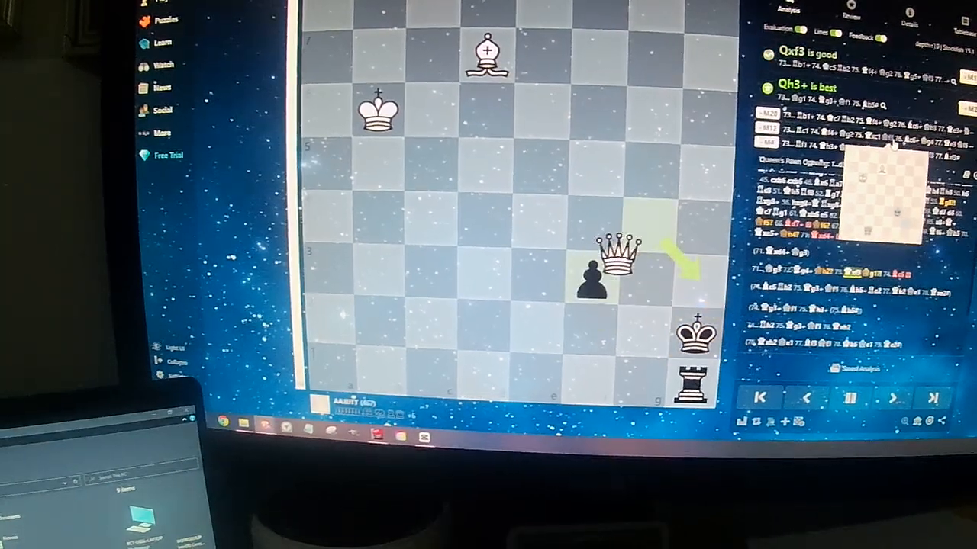
{"action": "left_click", "coordinate": [894, 399]}
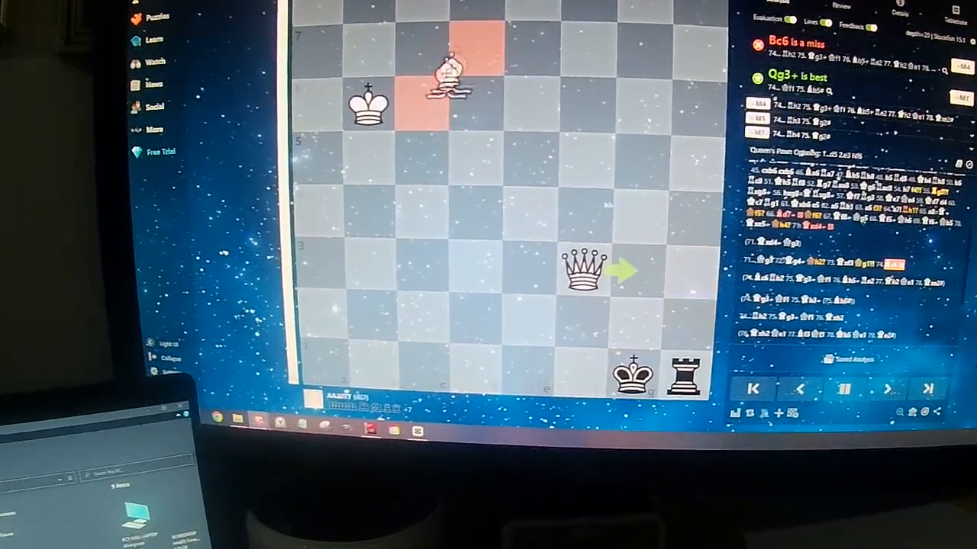